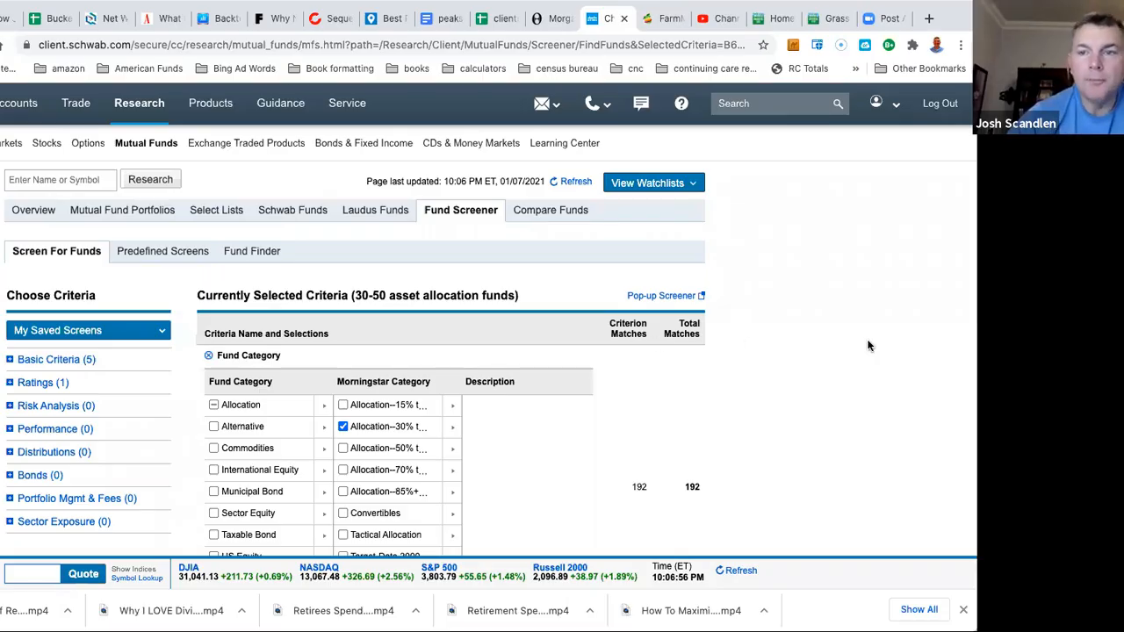
mouse_move(882, 499)
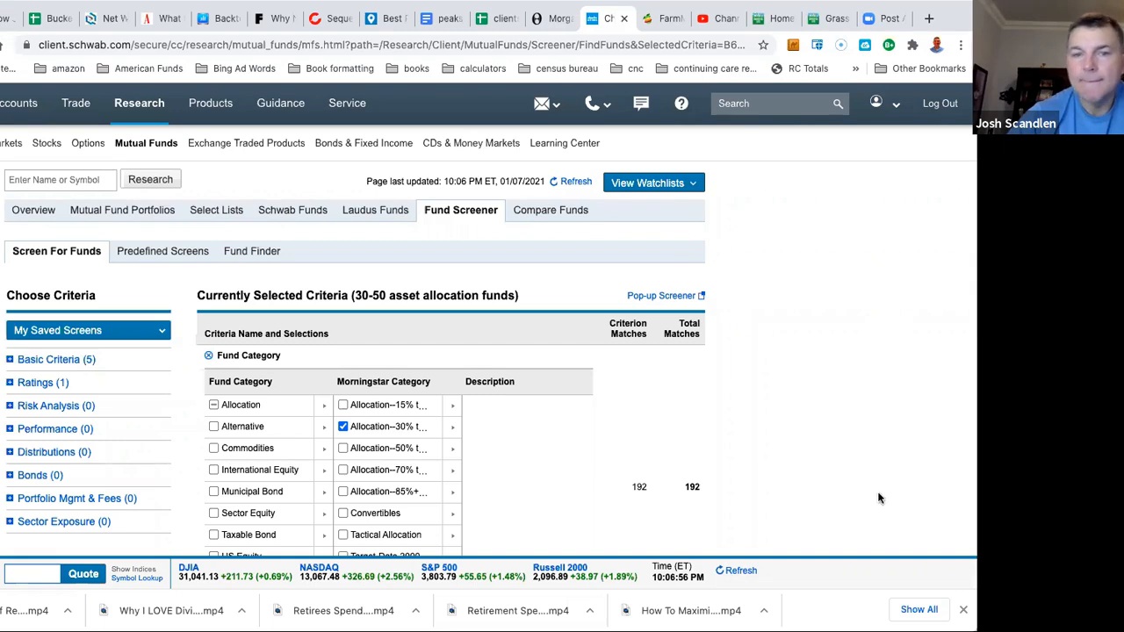
mouse_move(811, 397)
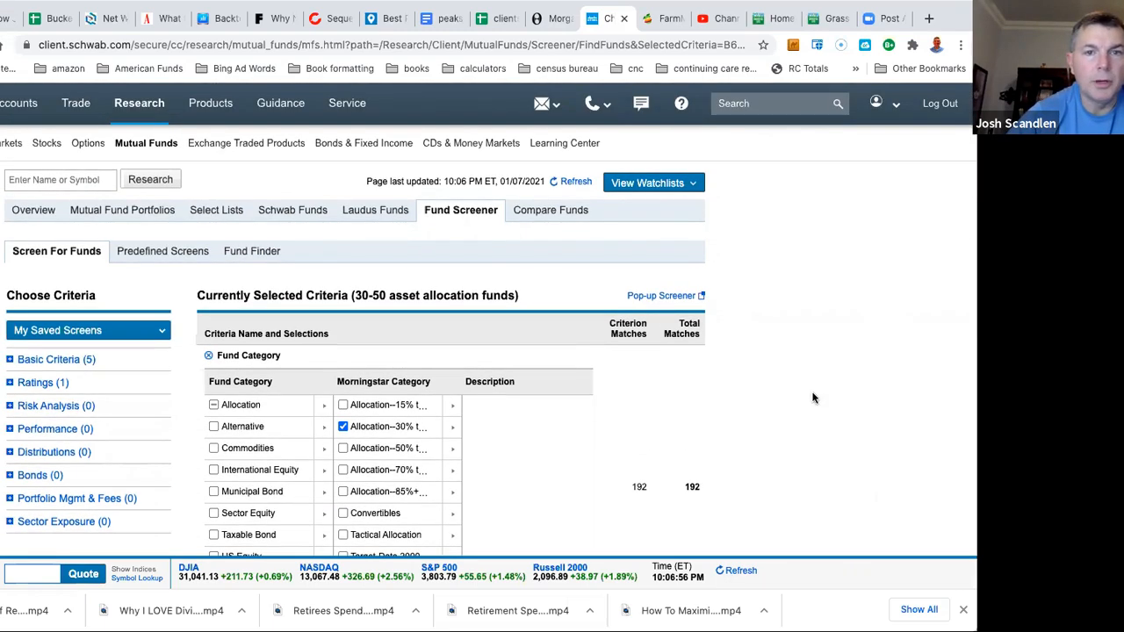
mouse_move(442, 249)
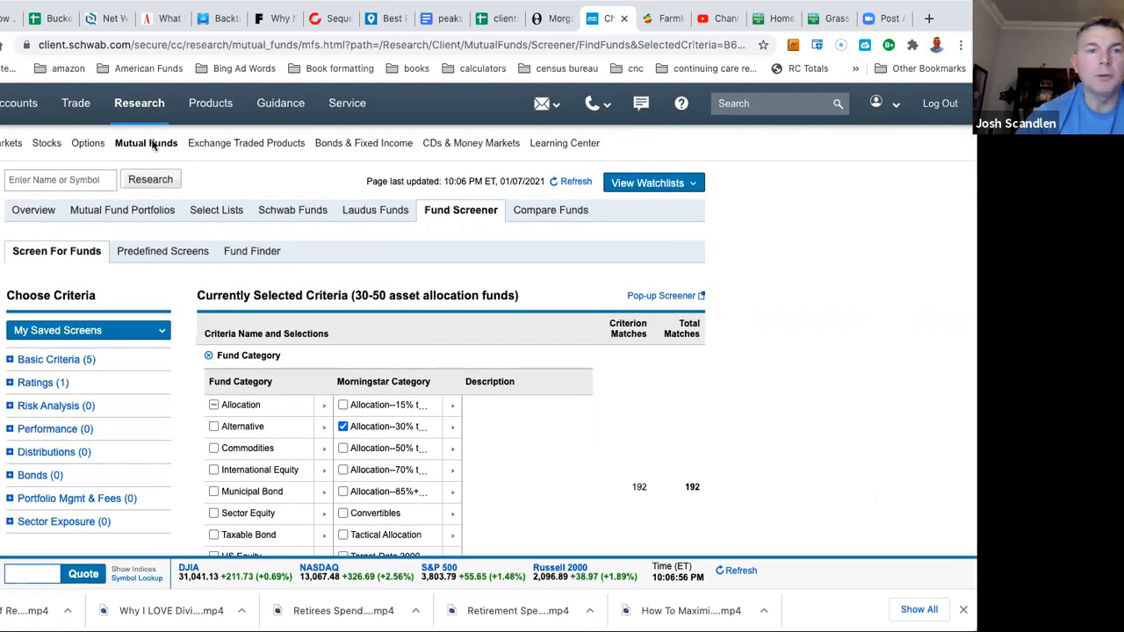
mouse_move(443, 211)
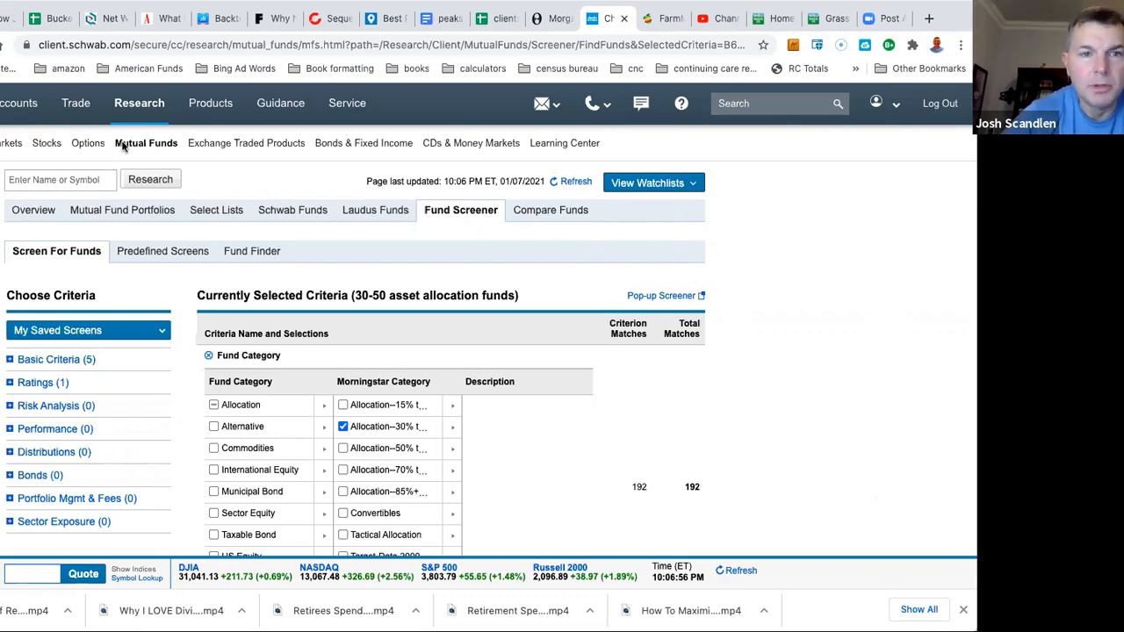
mouse_move(443, 218)
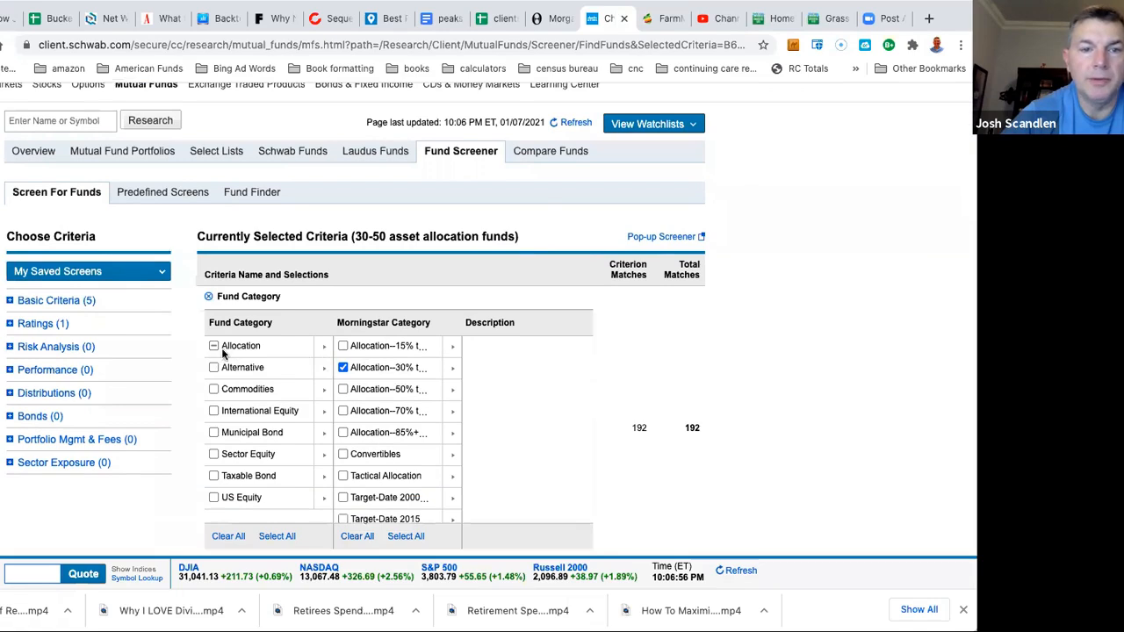
Step: Keep only the Allocation 30–50% Equity category and restrict to funds launched over ten years ago
click(214, 344)
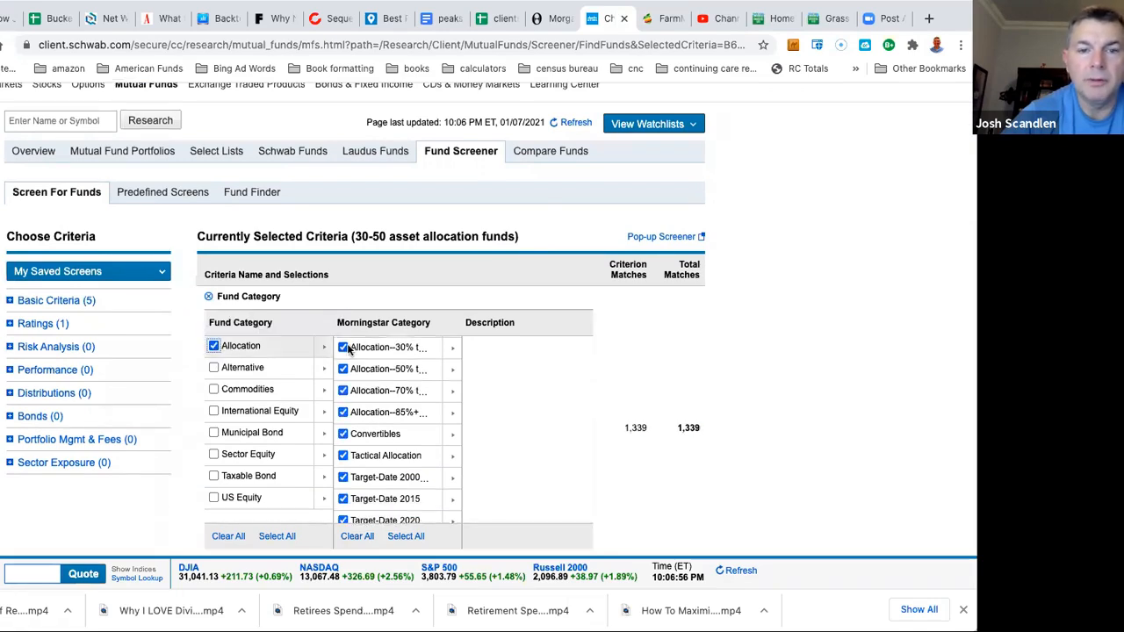
click(357, 536)
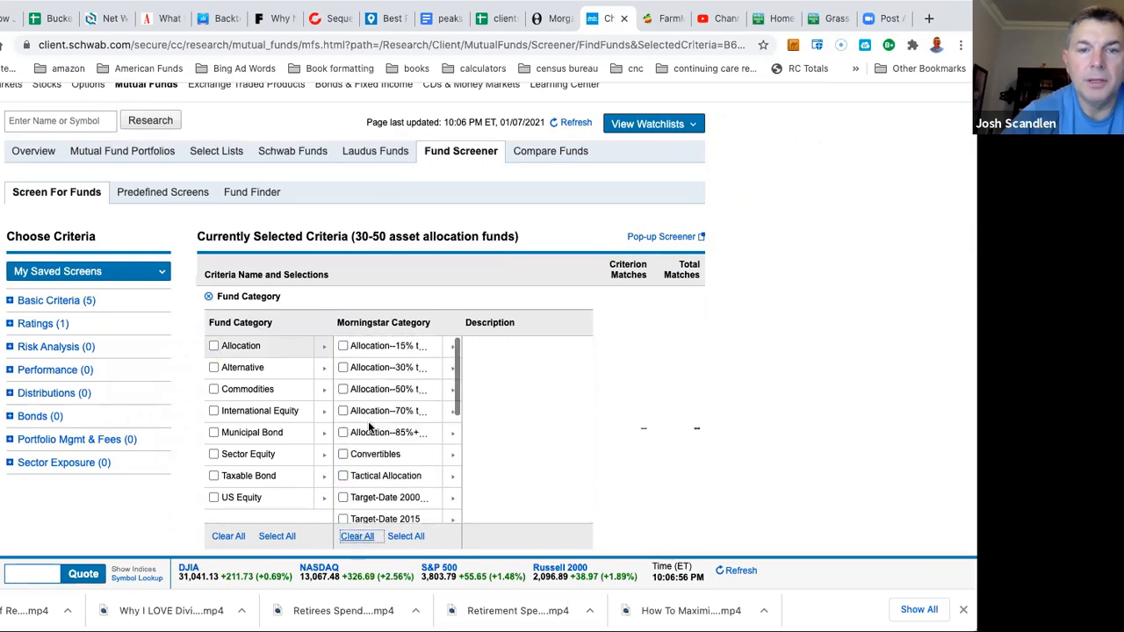
click(343, 367)
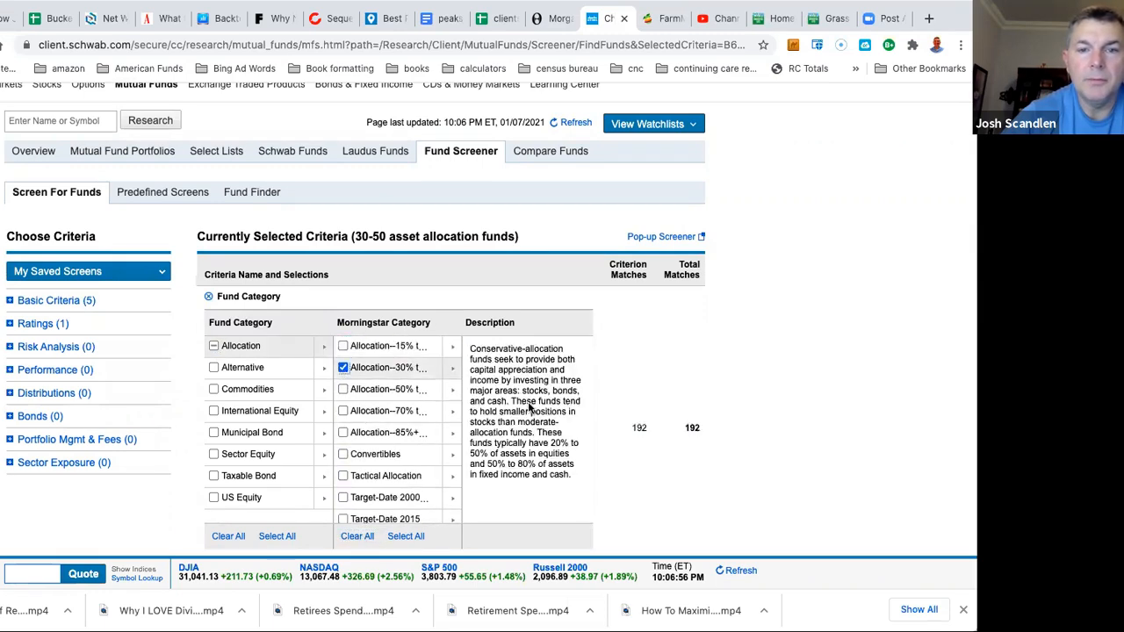
scroll(down, 3)
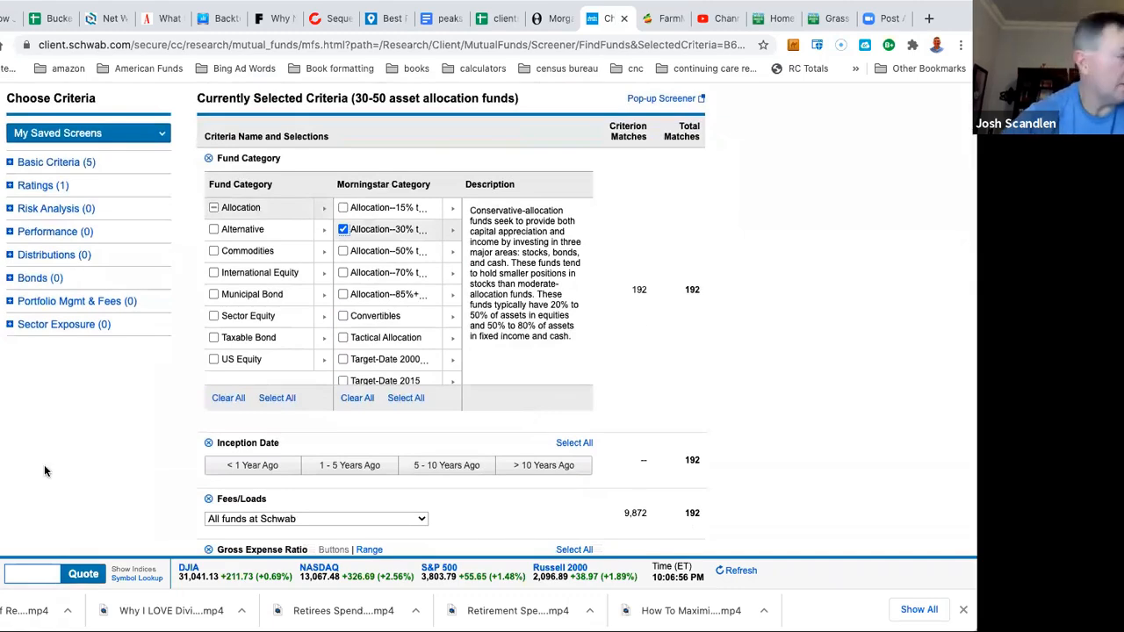
scroll(down, 3)
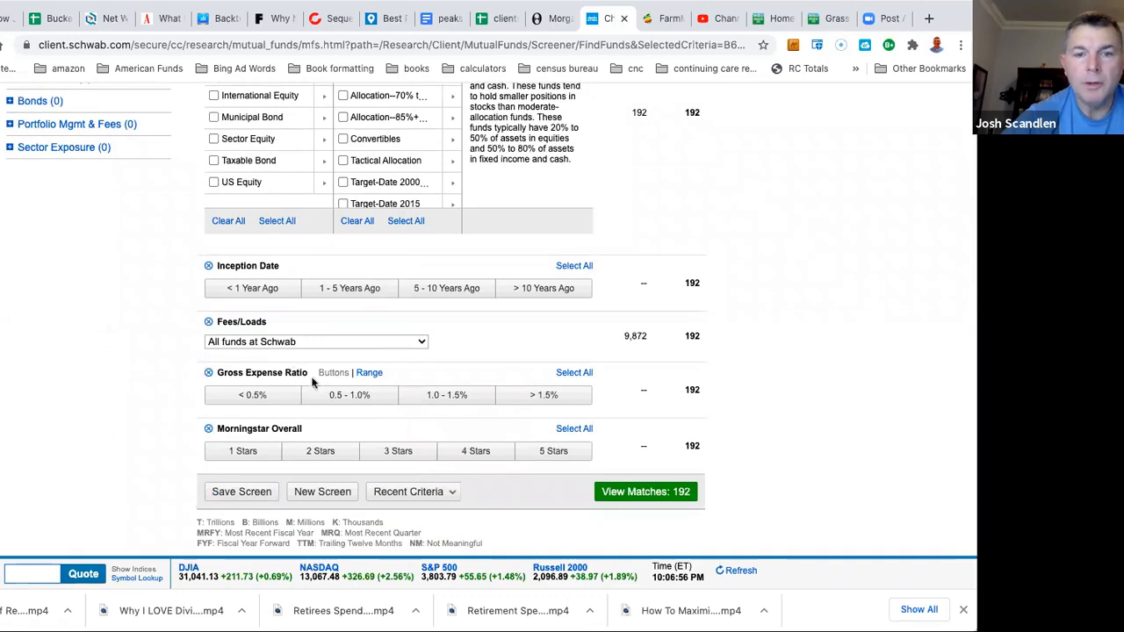
click(348, 394)
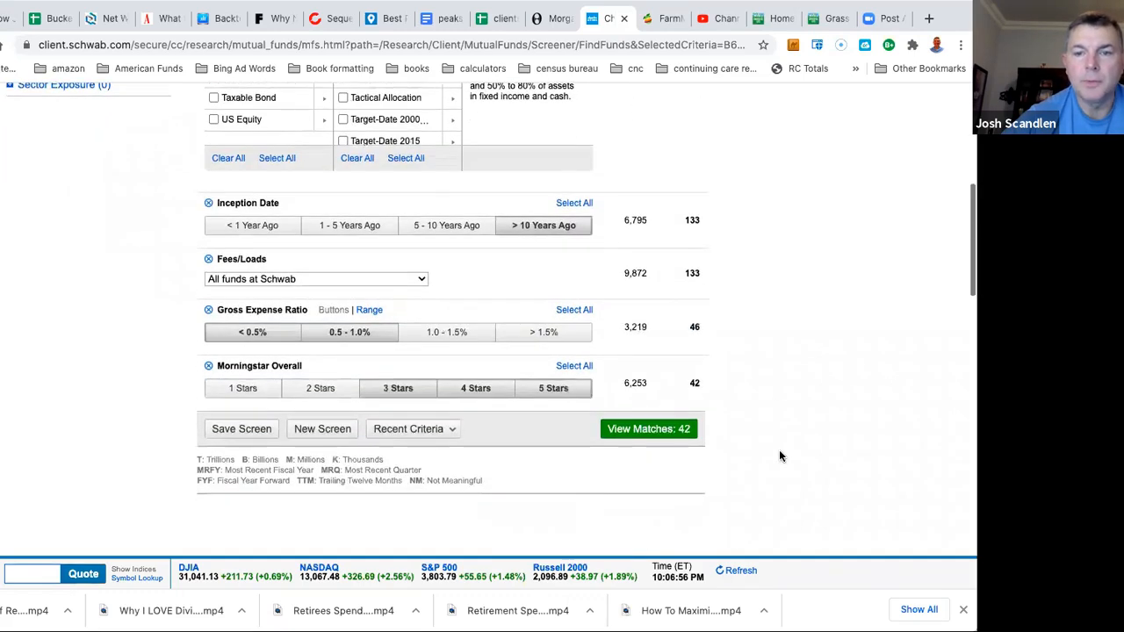
Step: View the 42 matches and sort them by Inception Date, oldest funds first
click(649, 429)
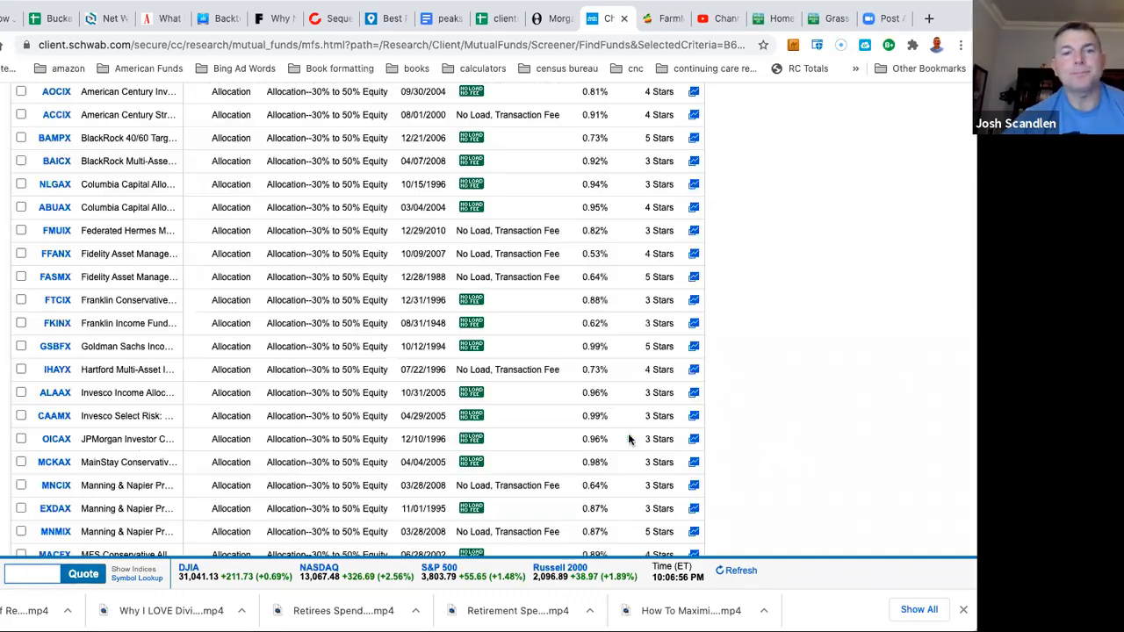
scroll(up, 3)
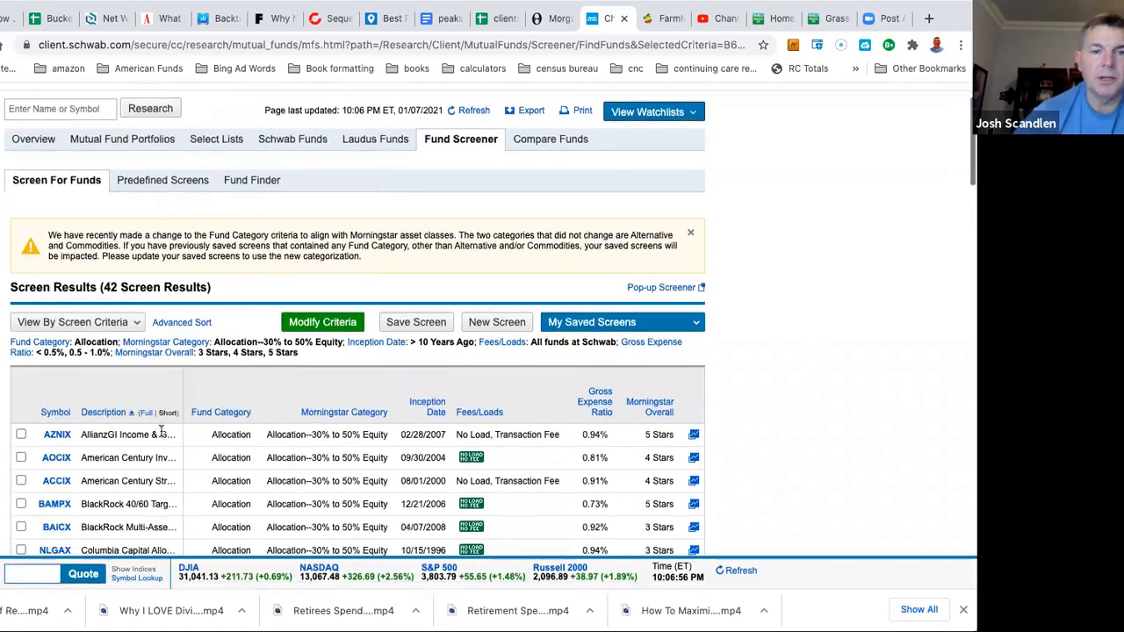
scroll(down, 3)
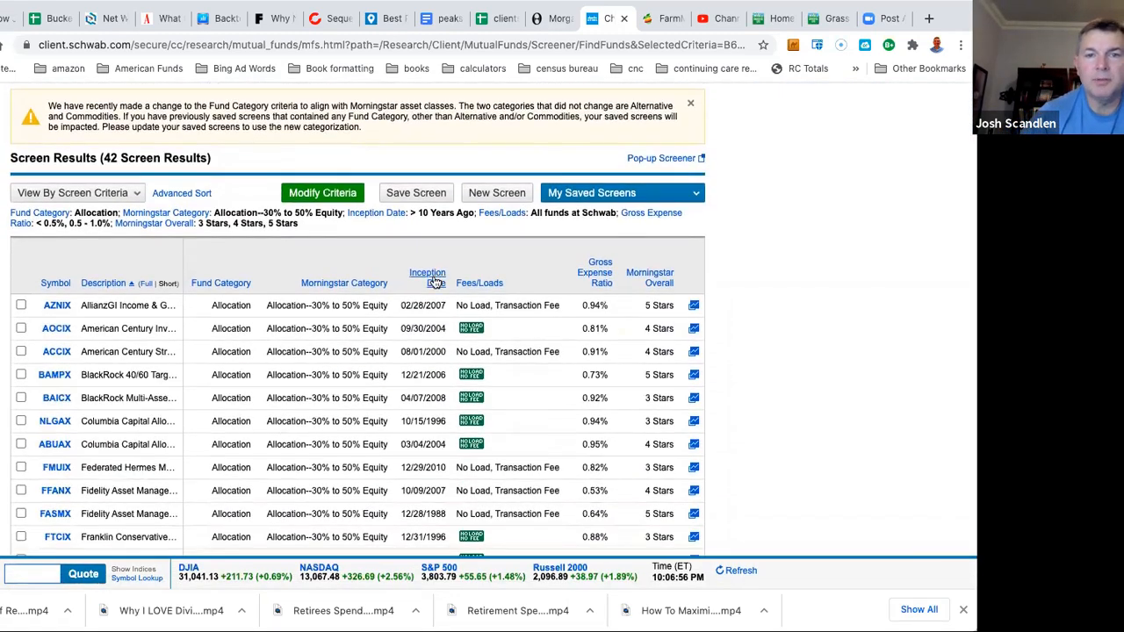
click(426, 272)
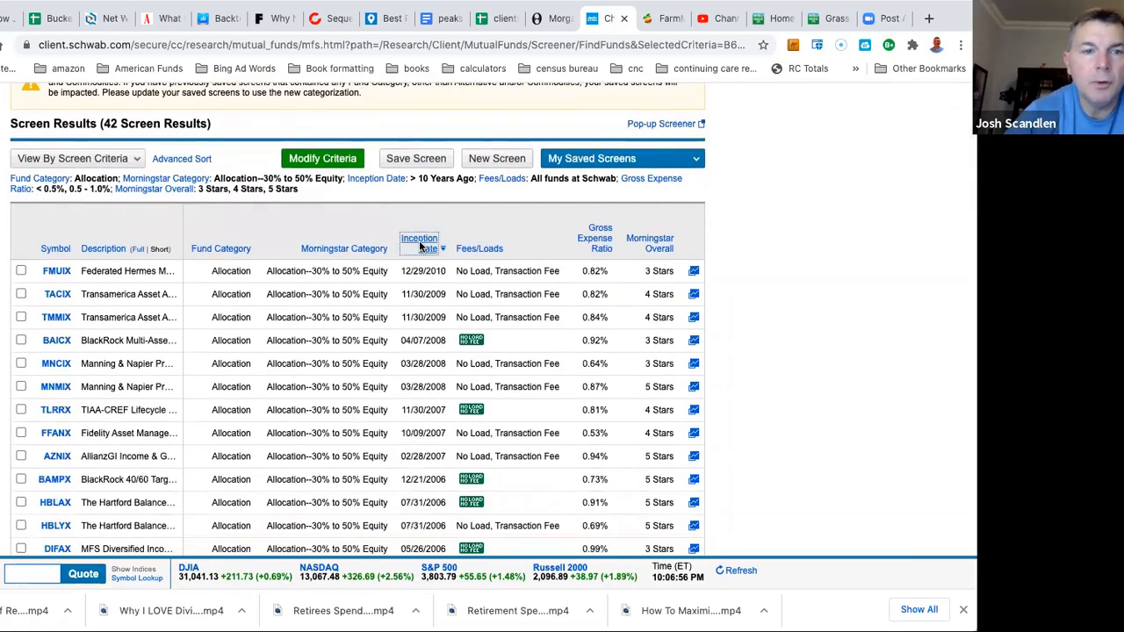
click(418, 243)
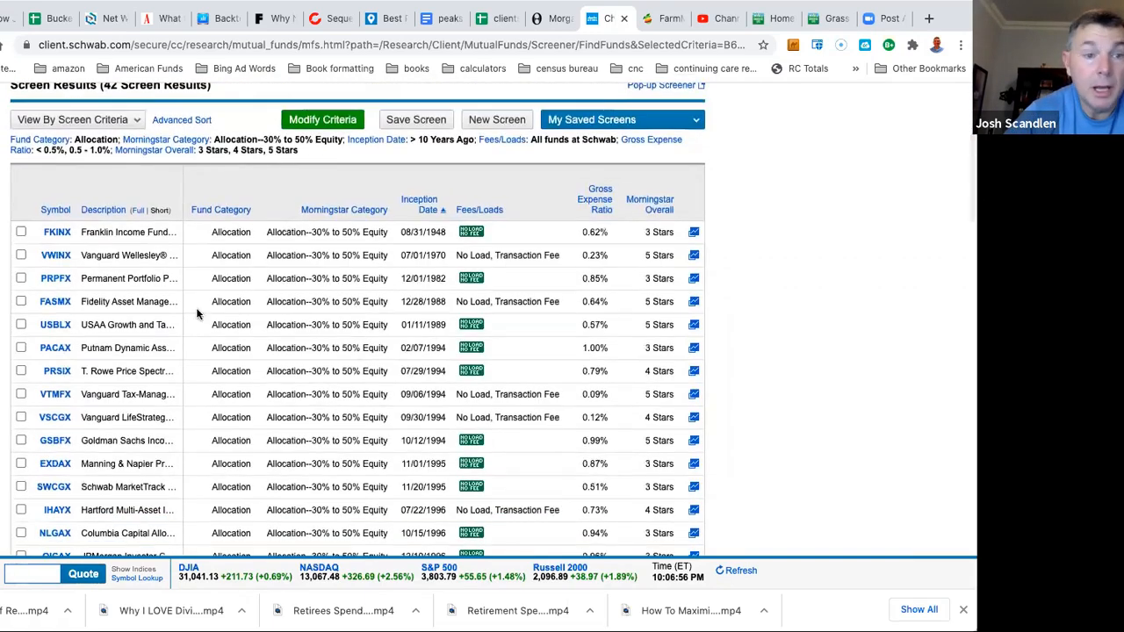
mouse_move(225, 337)
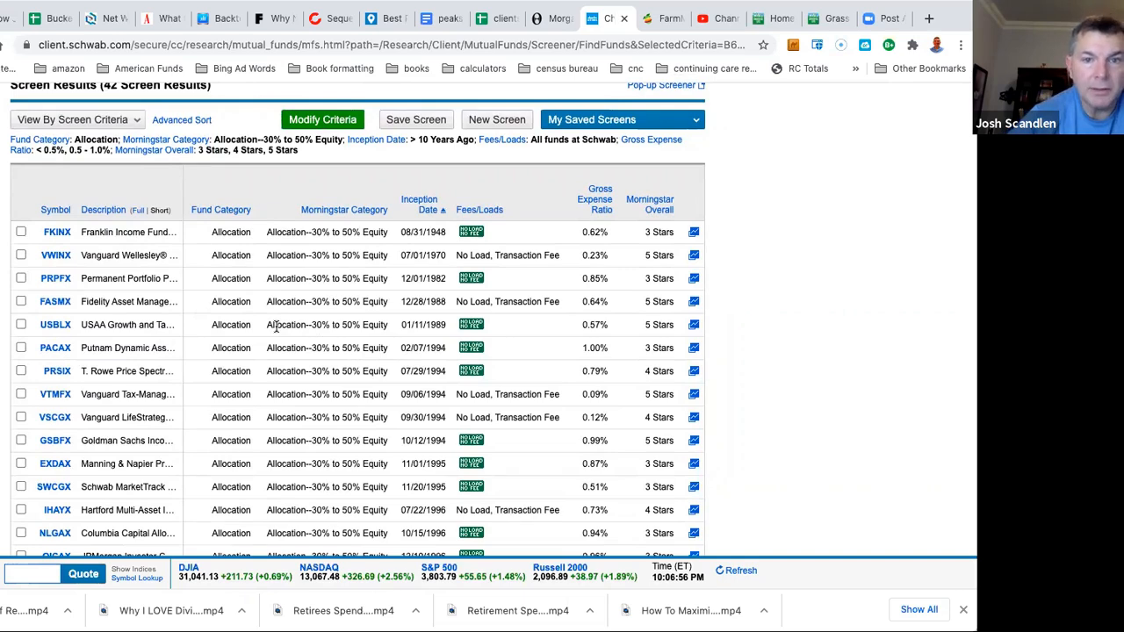
mouse_move(692, 26)
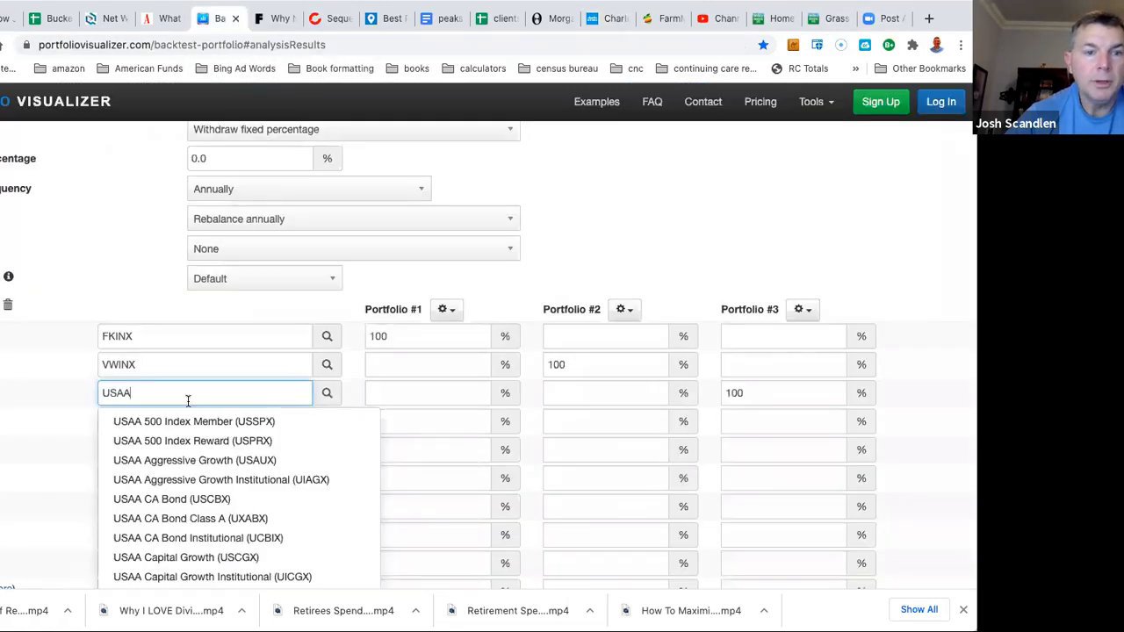
Step: Enter USBLX in the third ticker row, checking the ticker against the Schwab results
text(bx)
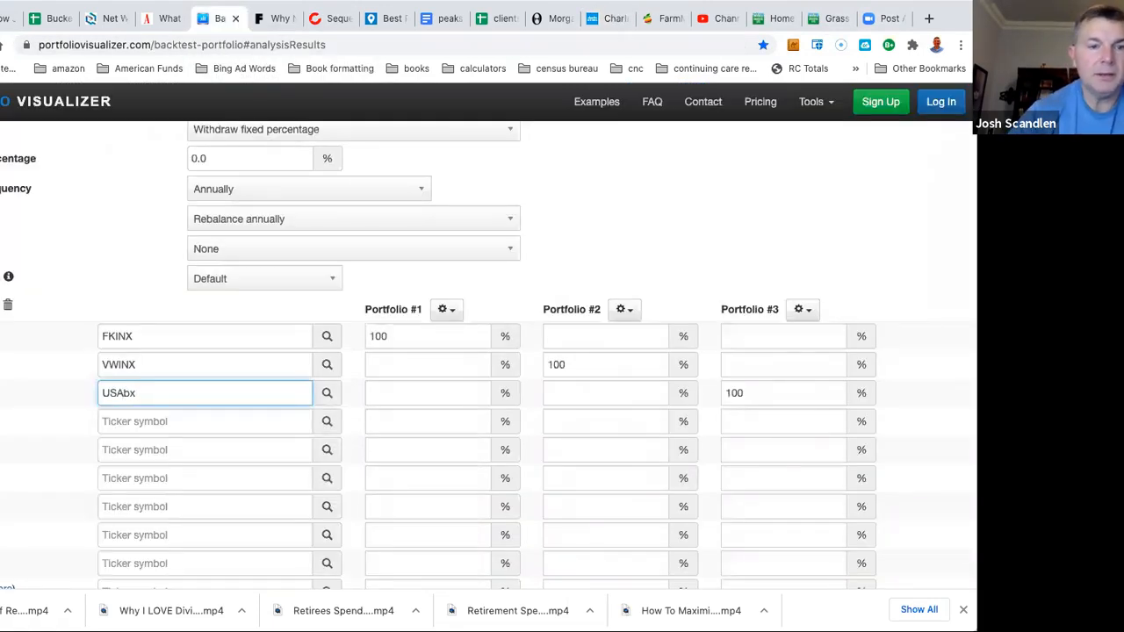
key(Backspace)
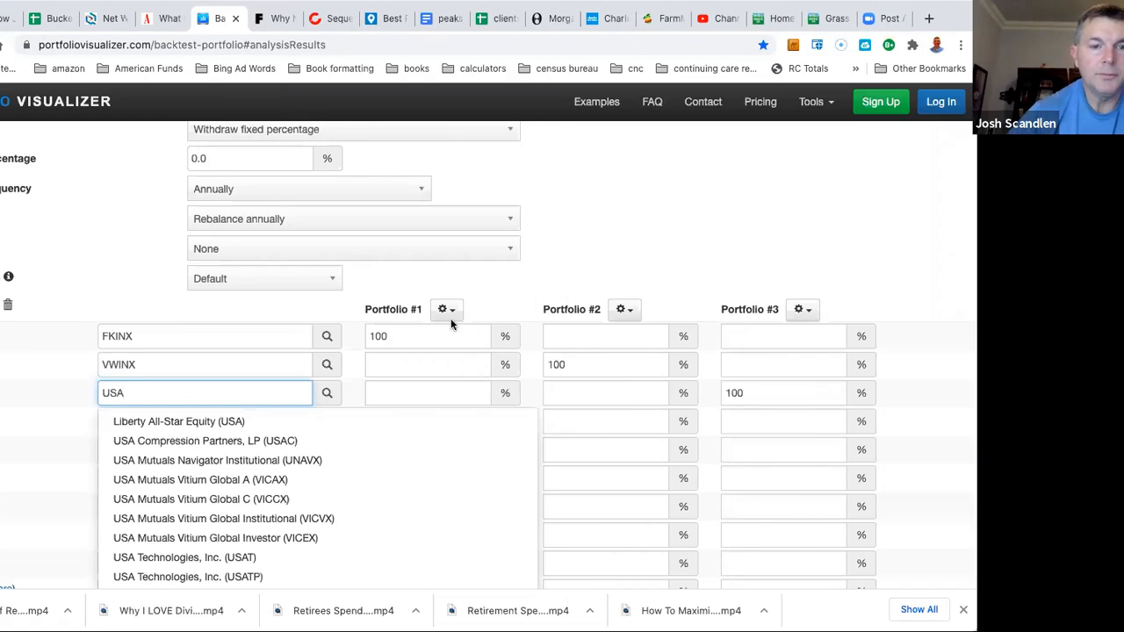
click(608, 18)
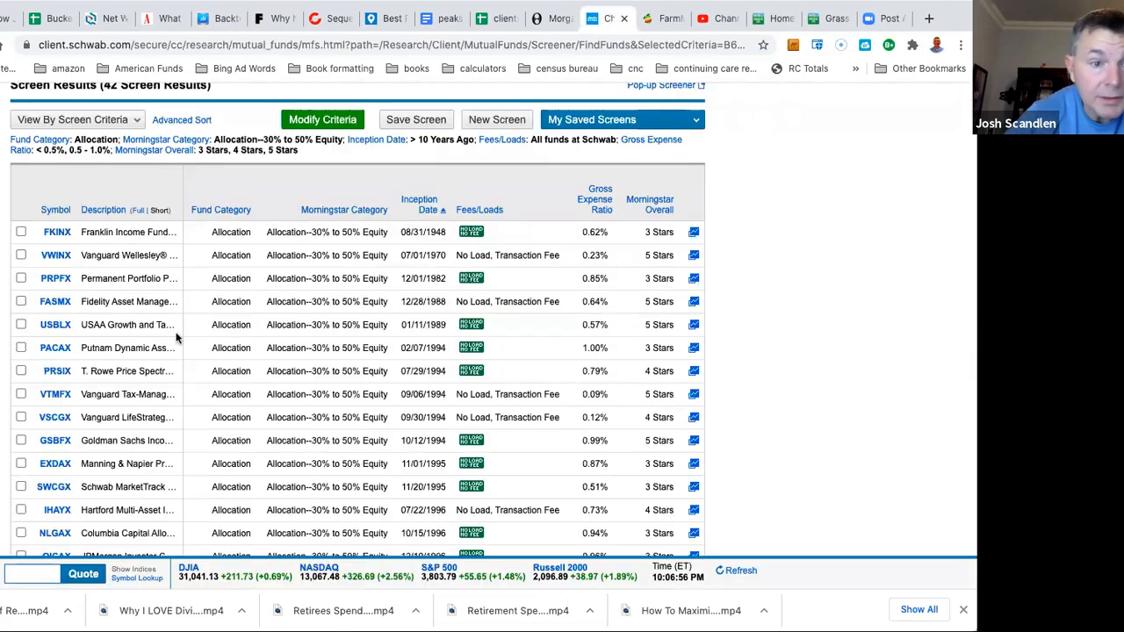
mouse_move(313, 31)
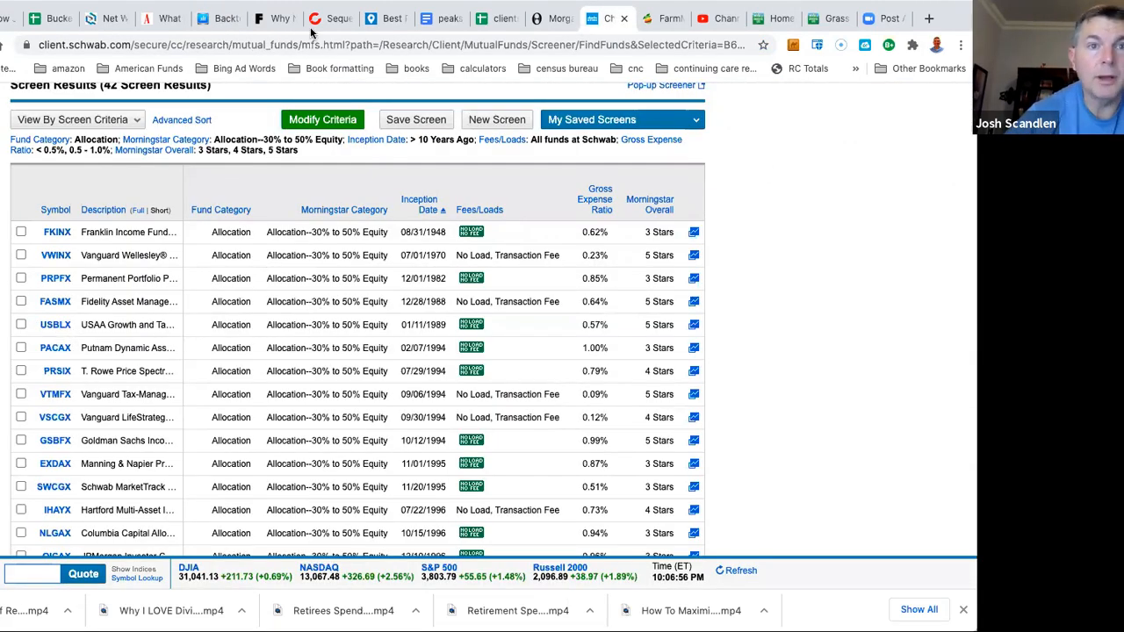
text(USBLX)
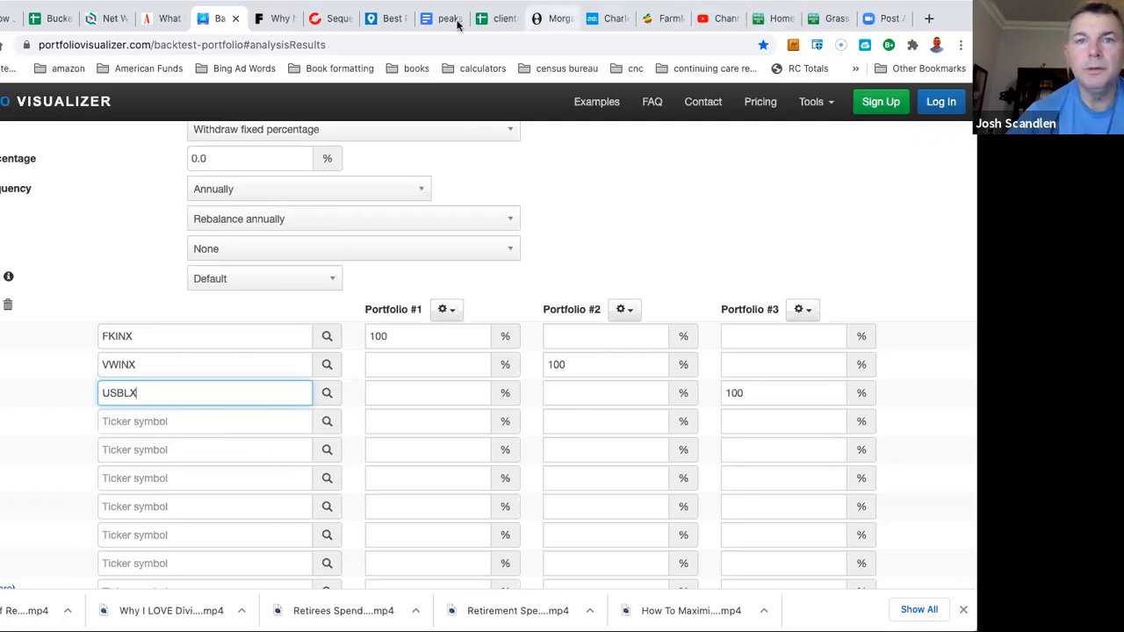
click(606, 17)
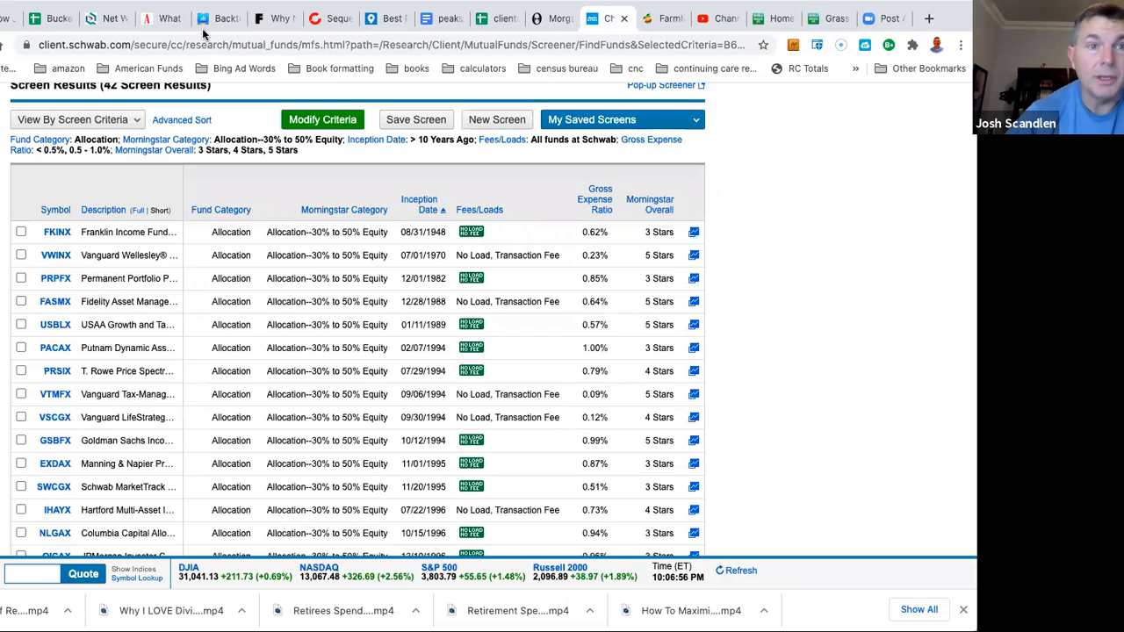
click(218, 18)
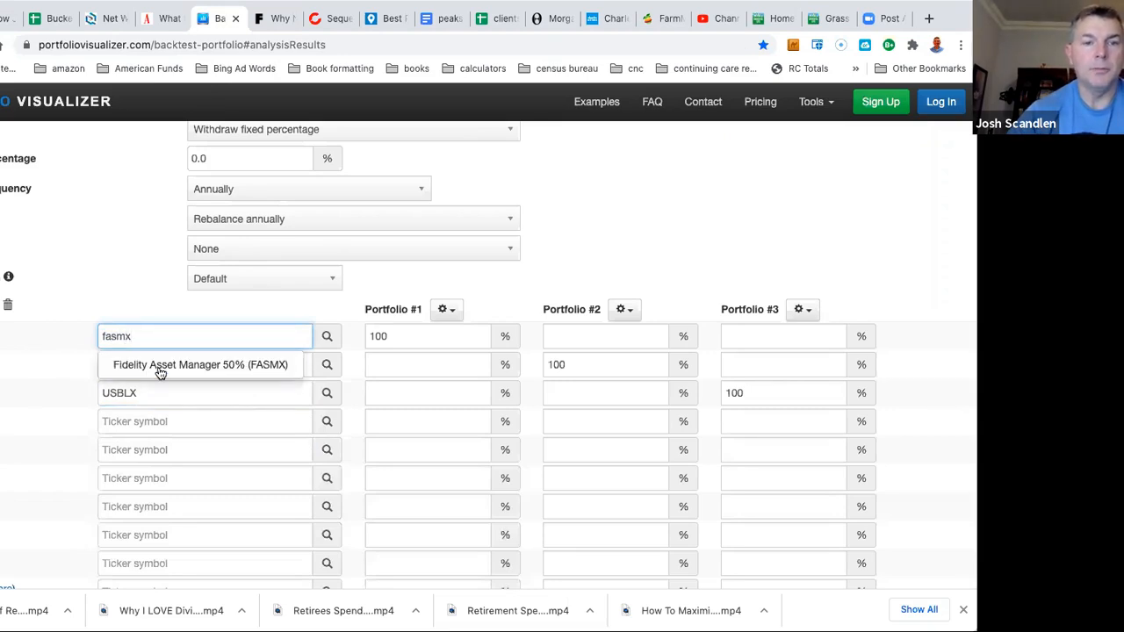
Step: Replace FKINX with Fidelity Asset Manager 50% (FASMX) in the first portfolio row
click(200, 364)
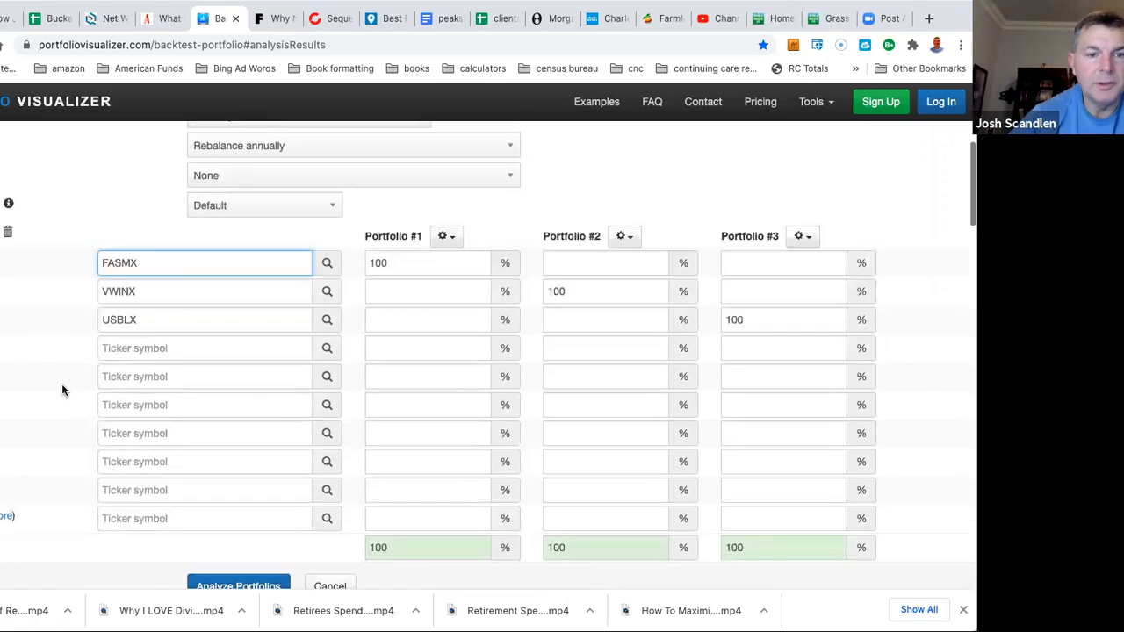
scroll(up, 3)
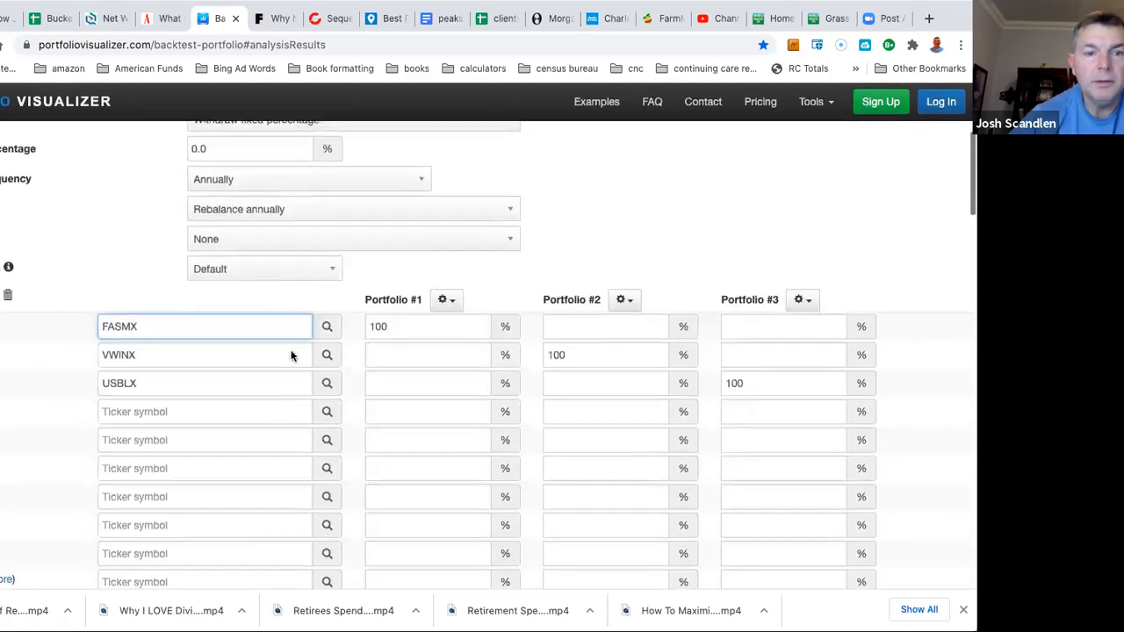
scroll(down, 3)
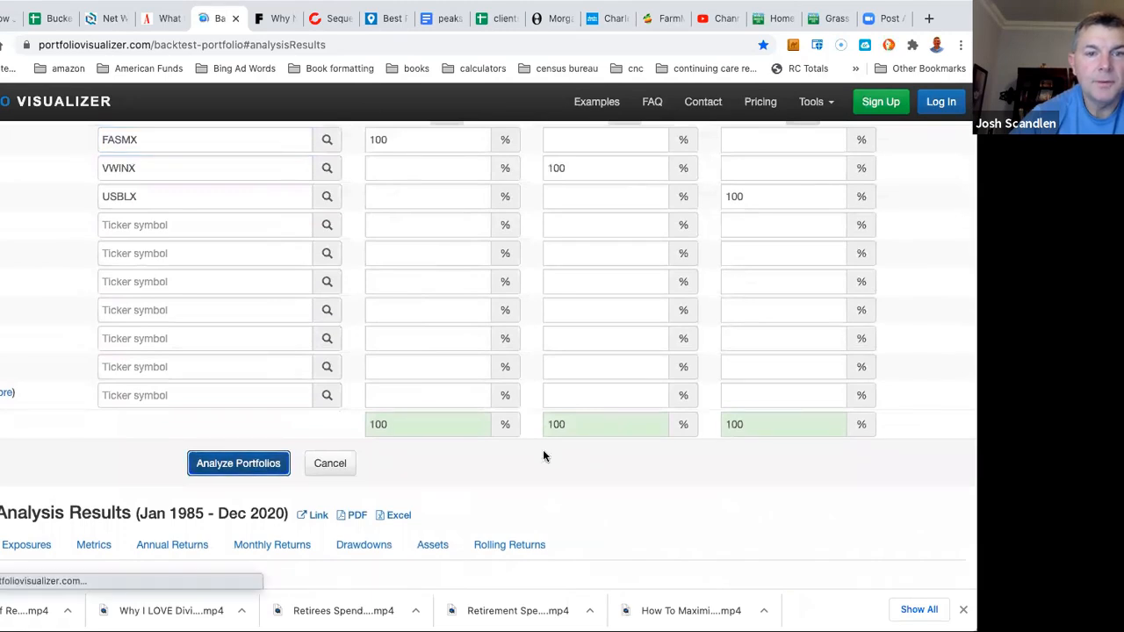
Step: Analyze the three portfolios and review allocations, performance summary, growth and annual returns
click(239, 464)
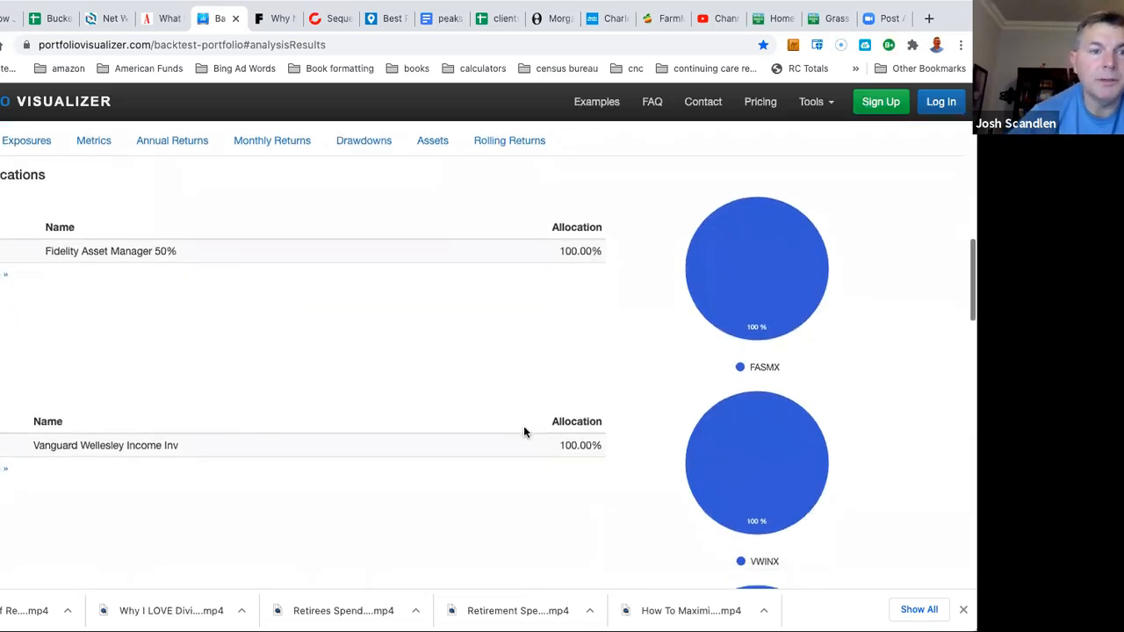
scroll(down, 3)
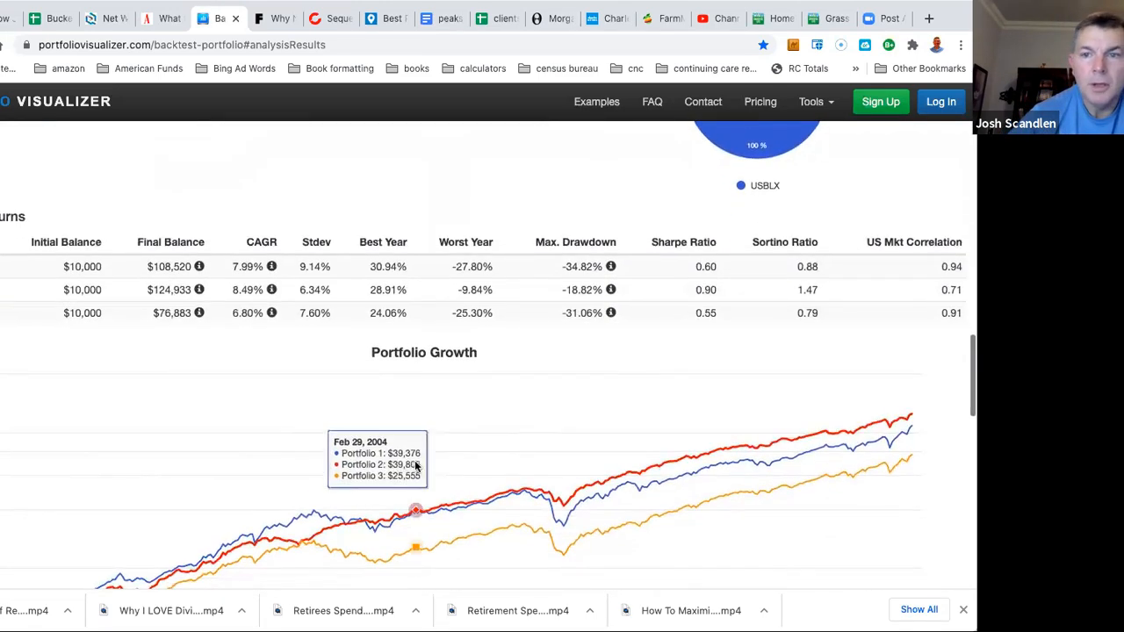
scroll(down, 3)
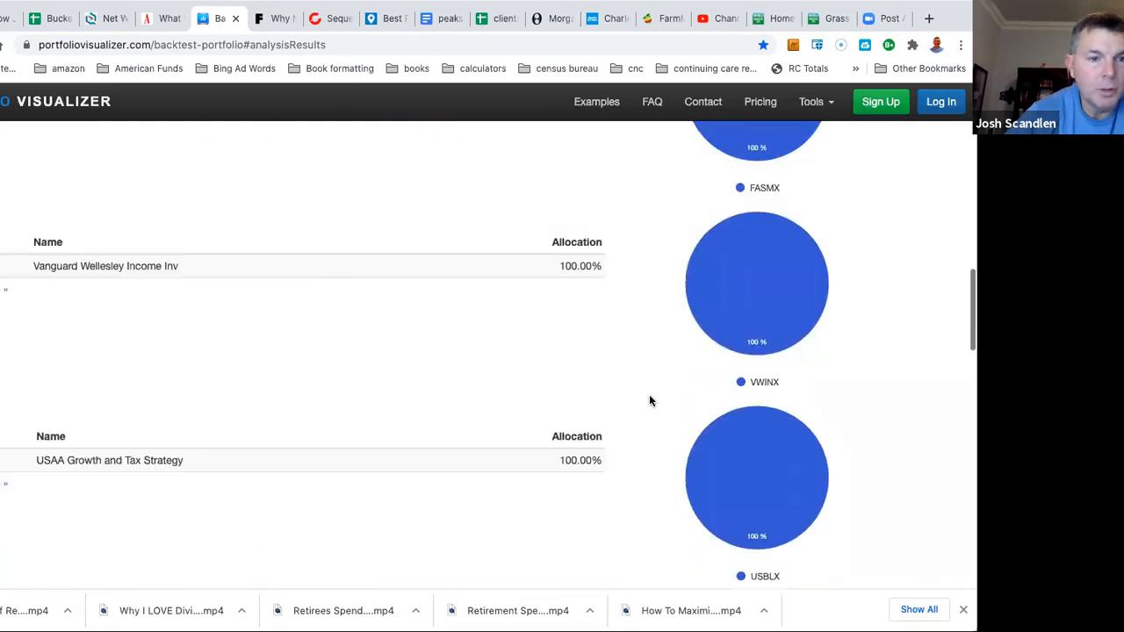
scroll(down, 3)
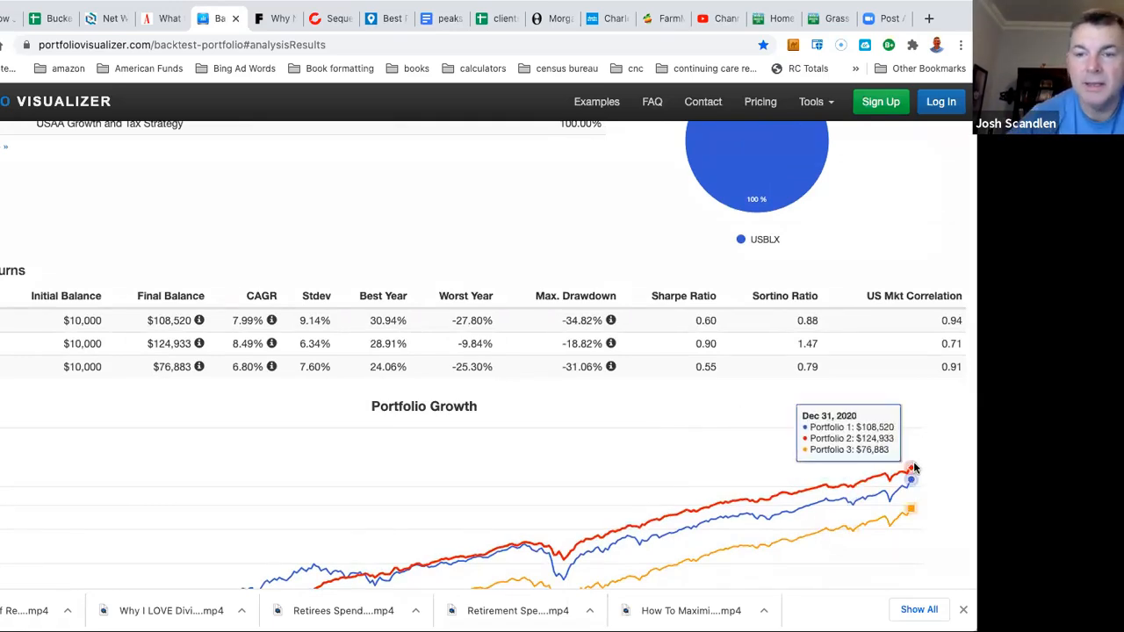
scroll(down, 3)
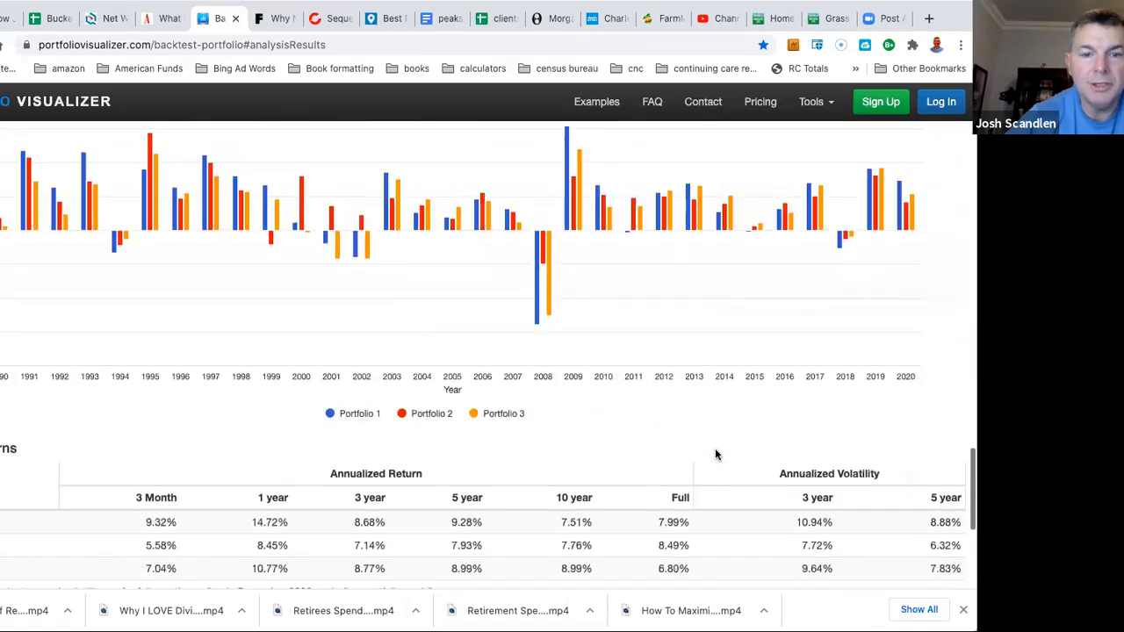
scroll(down, 3)
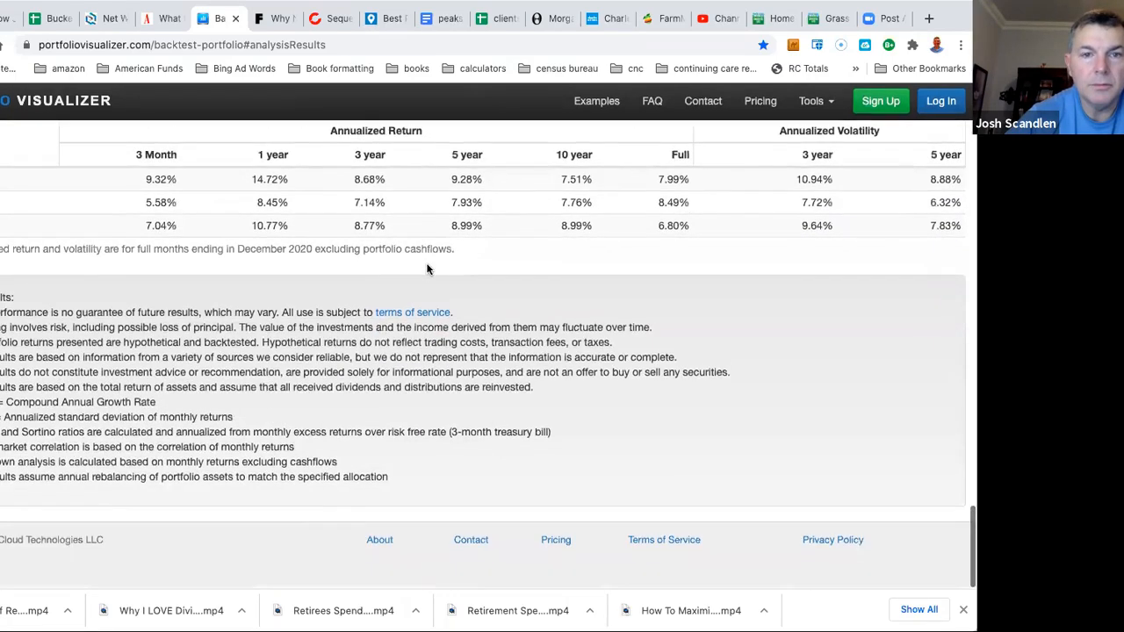
scroll(up, 3)
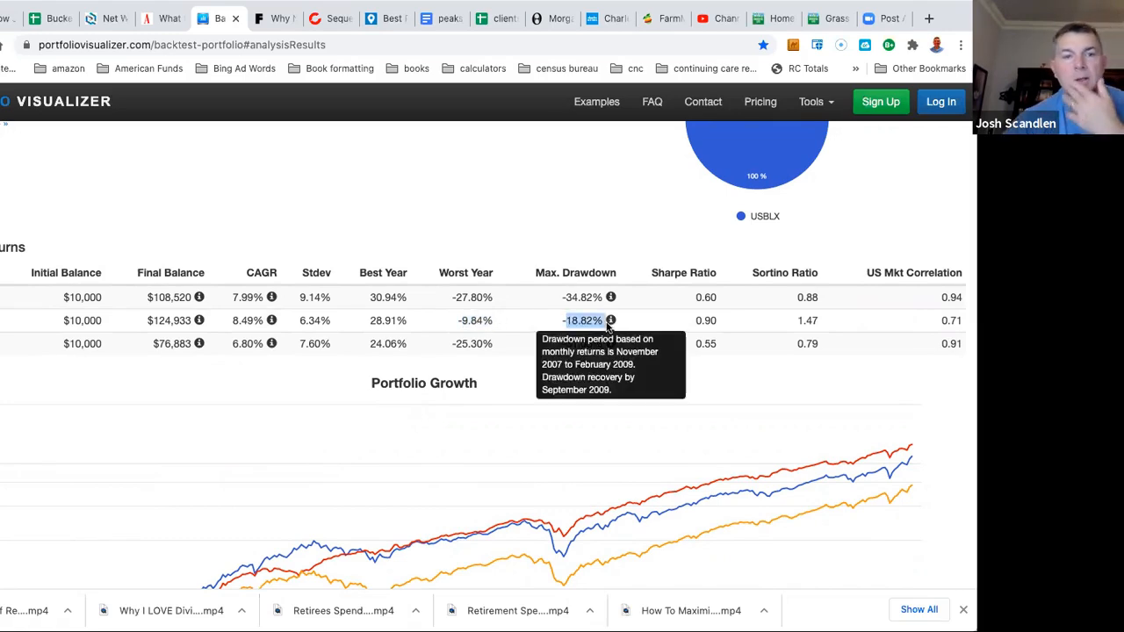
mouse_move(526, 360)
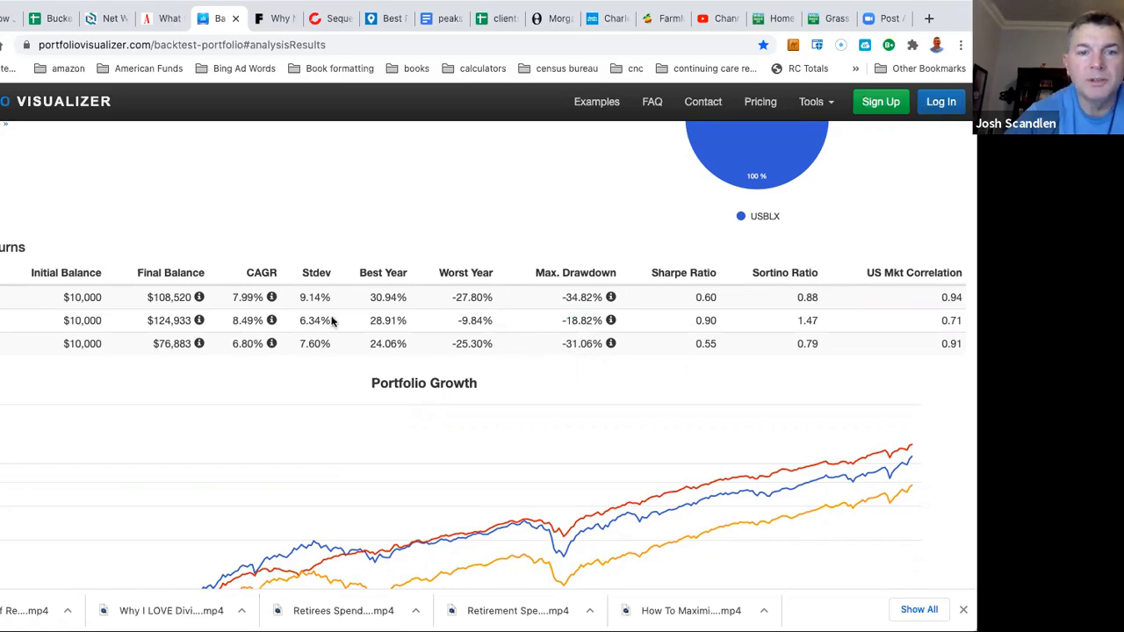
mouse_move(485, 341)
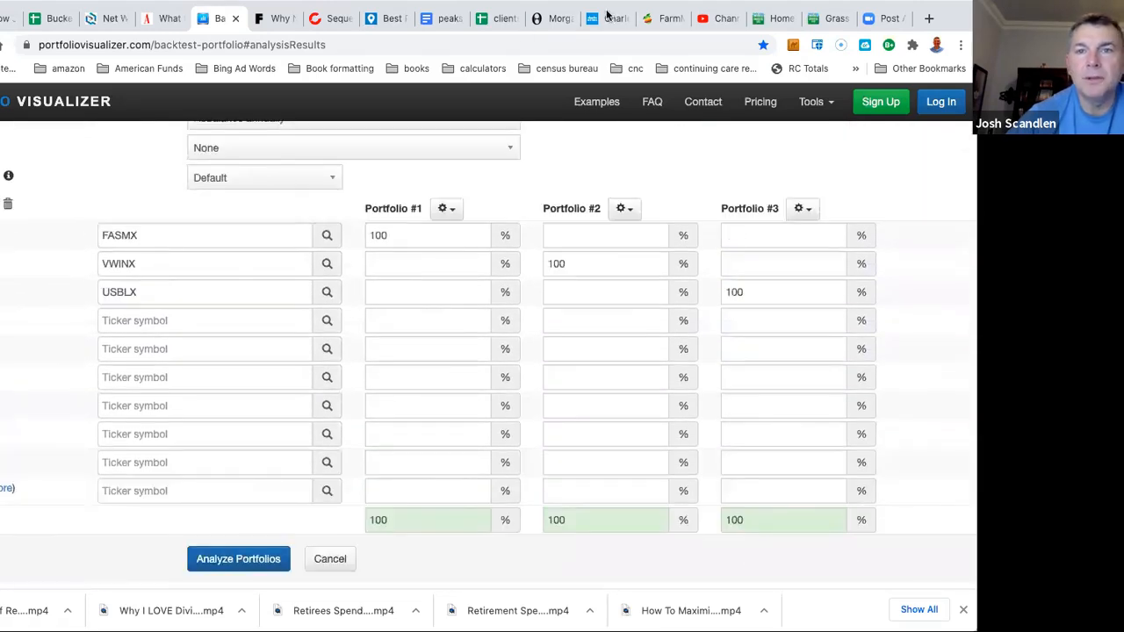
Step: Return to the Schwab tab and scroll through the 42-fund allocation results
click(607, 18)
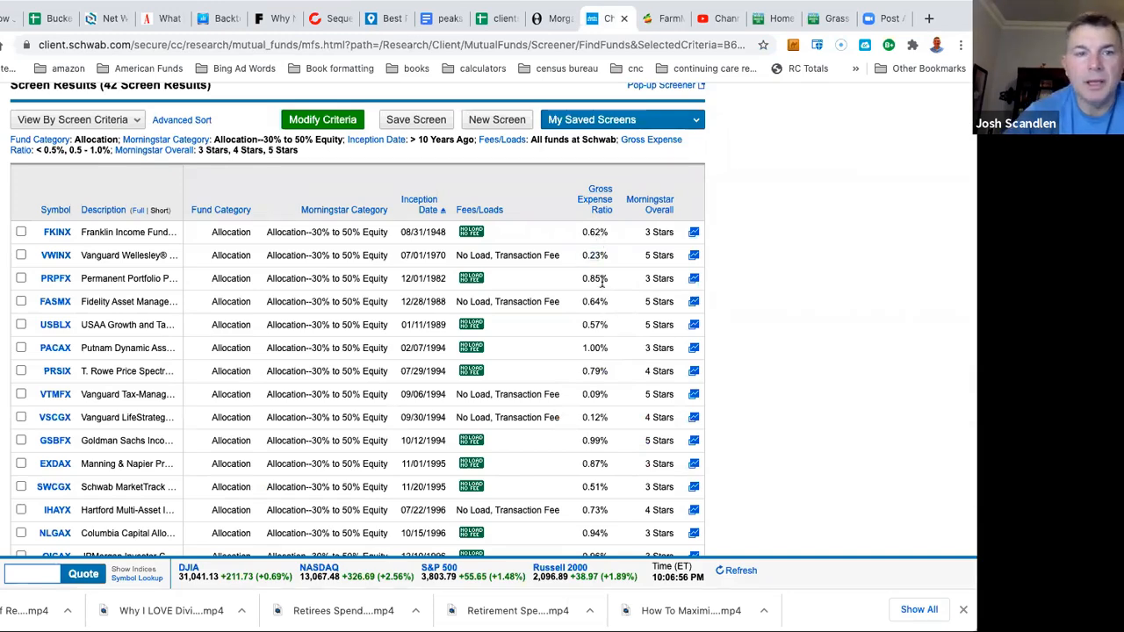
mouse_move(601, 302)
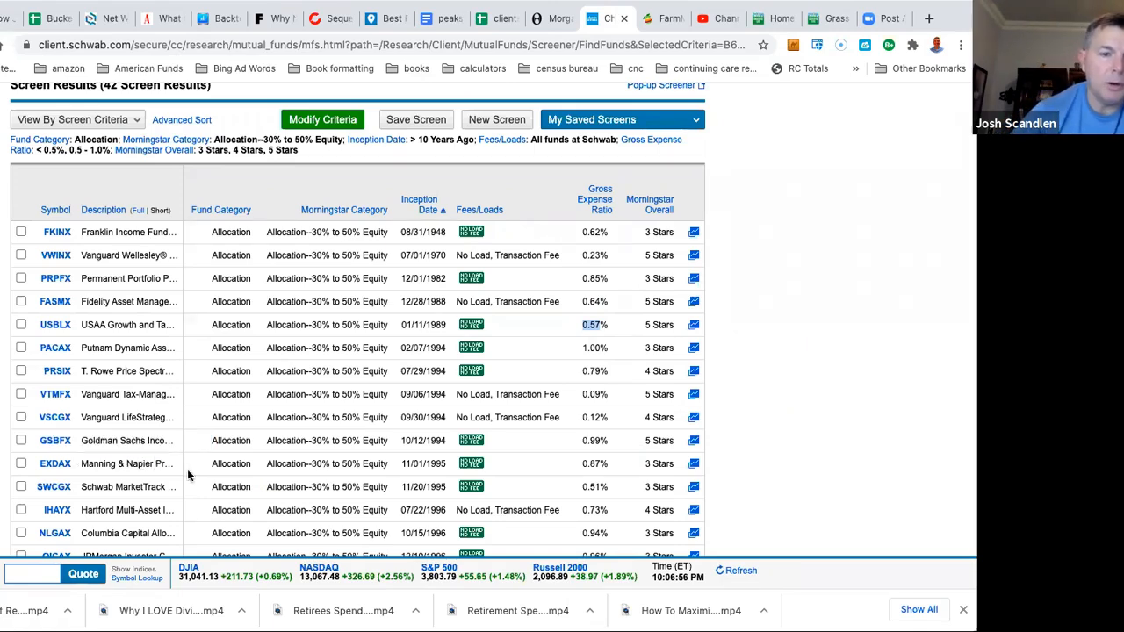
mouse_move(127, 464)
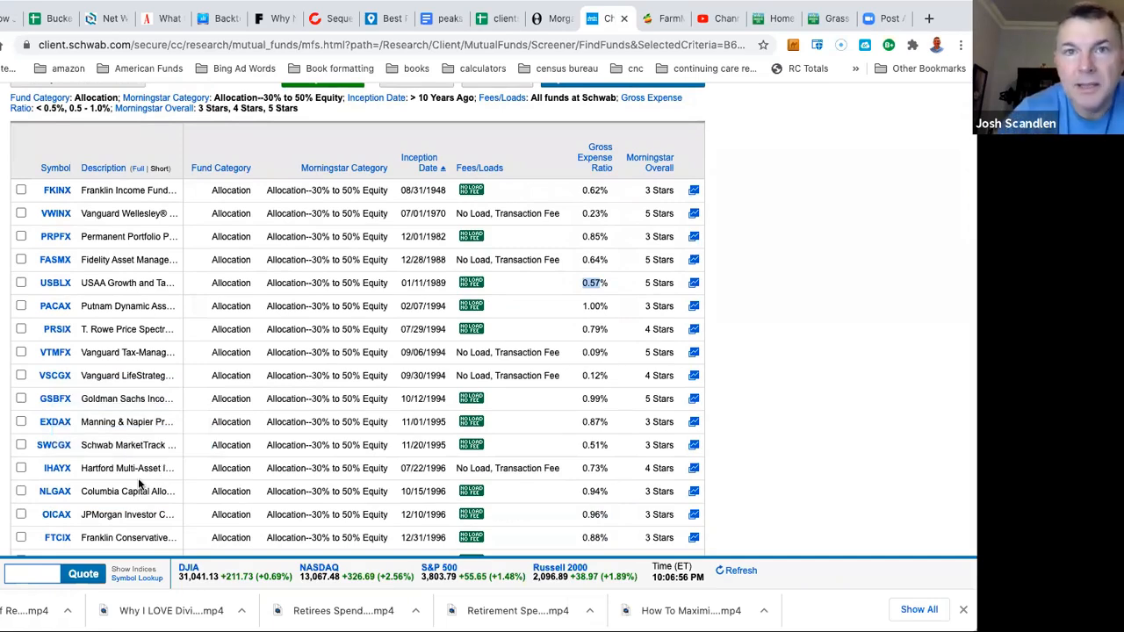
scroll(down, 3)
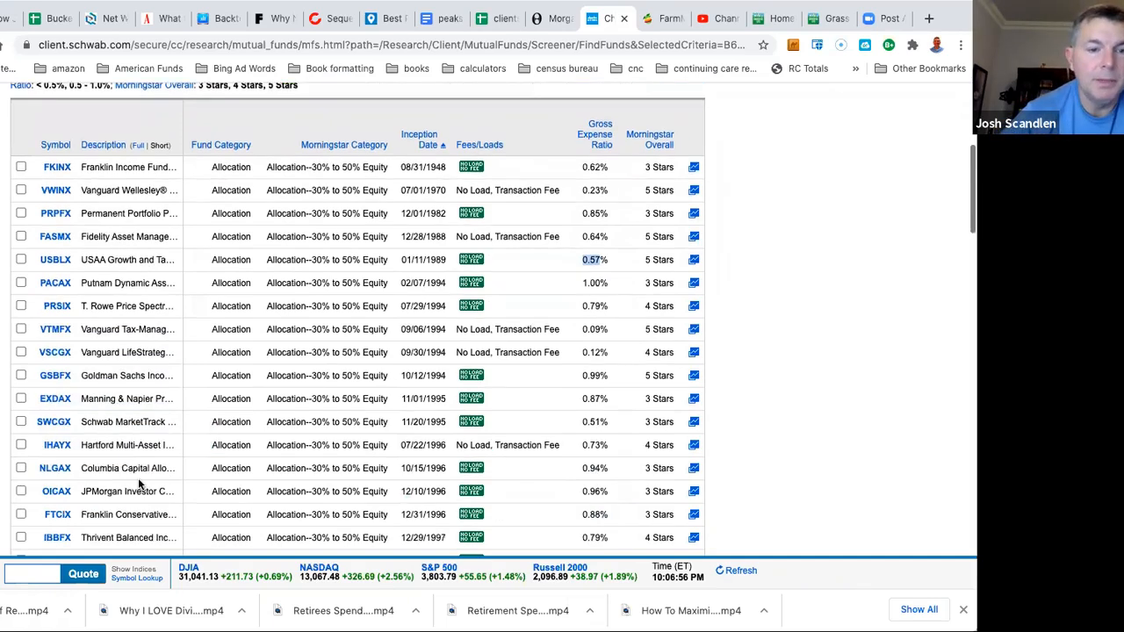
scroll(down, 3)
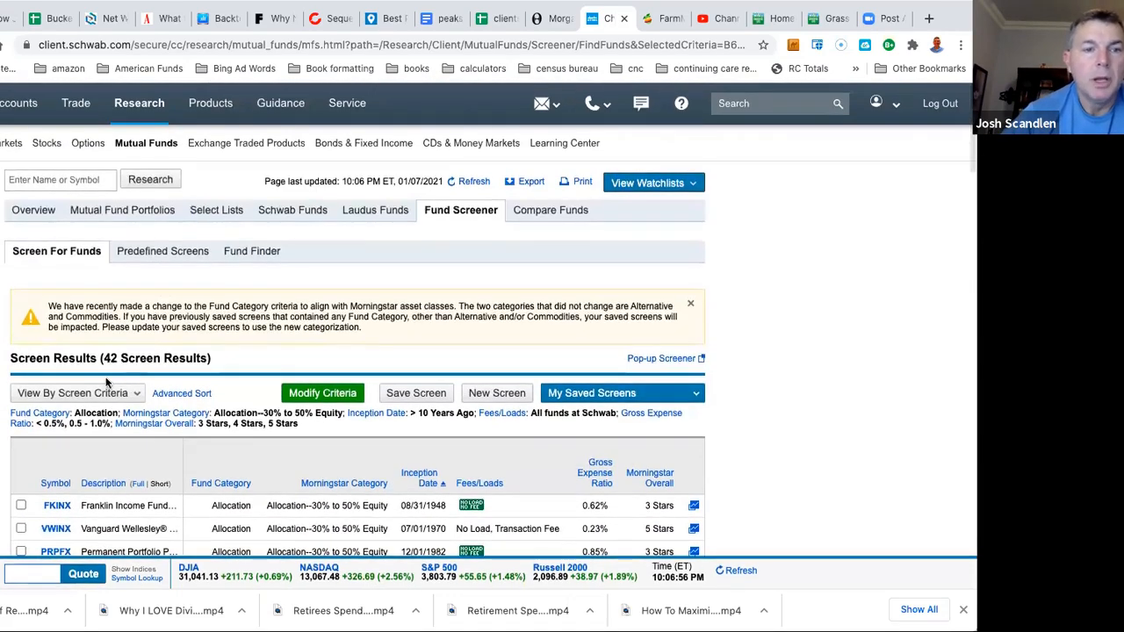
scroll(down, 3)
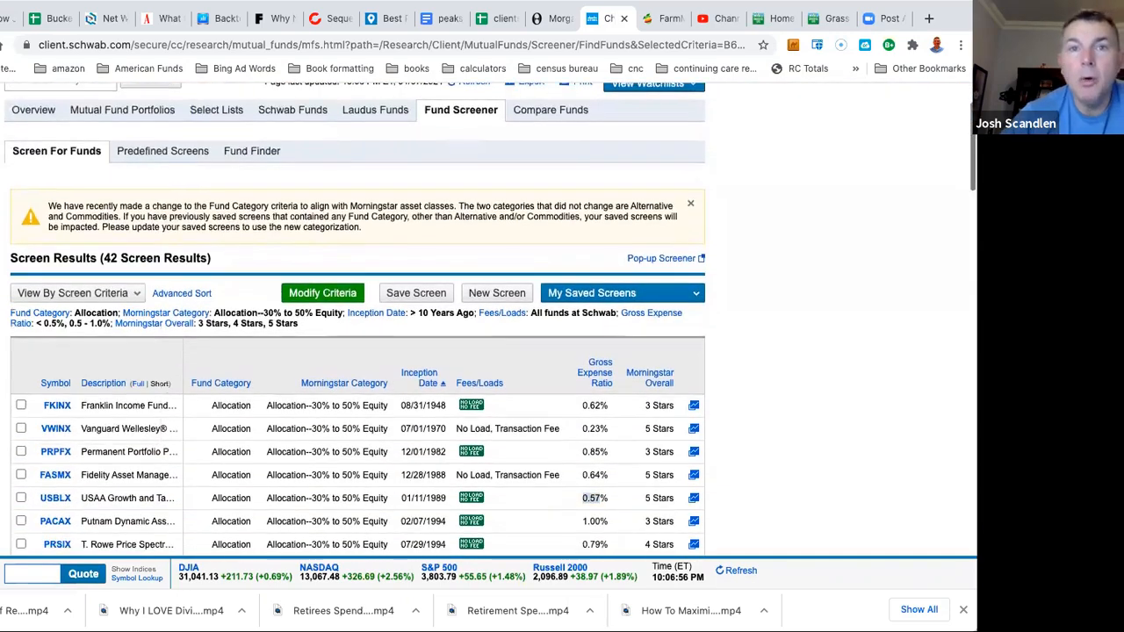